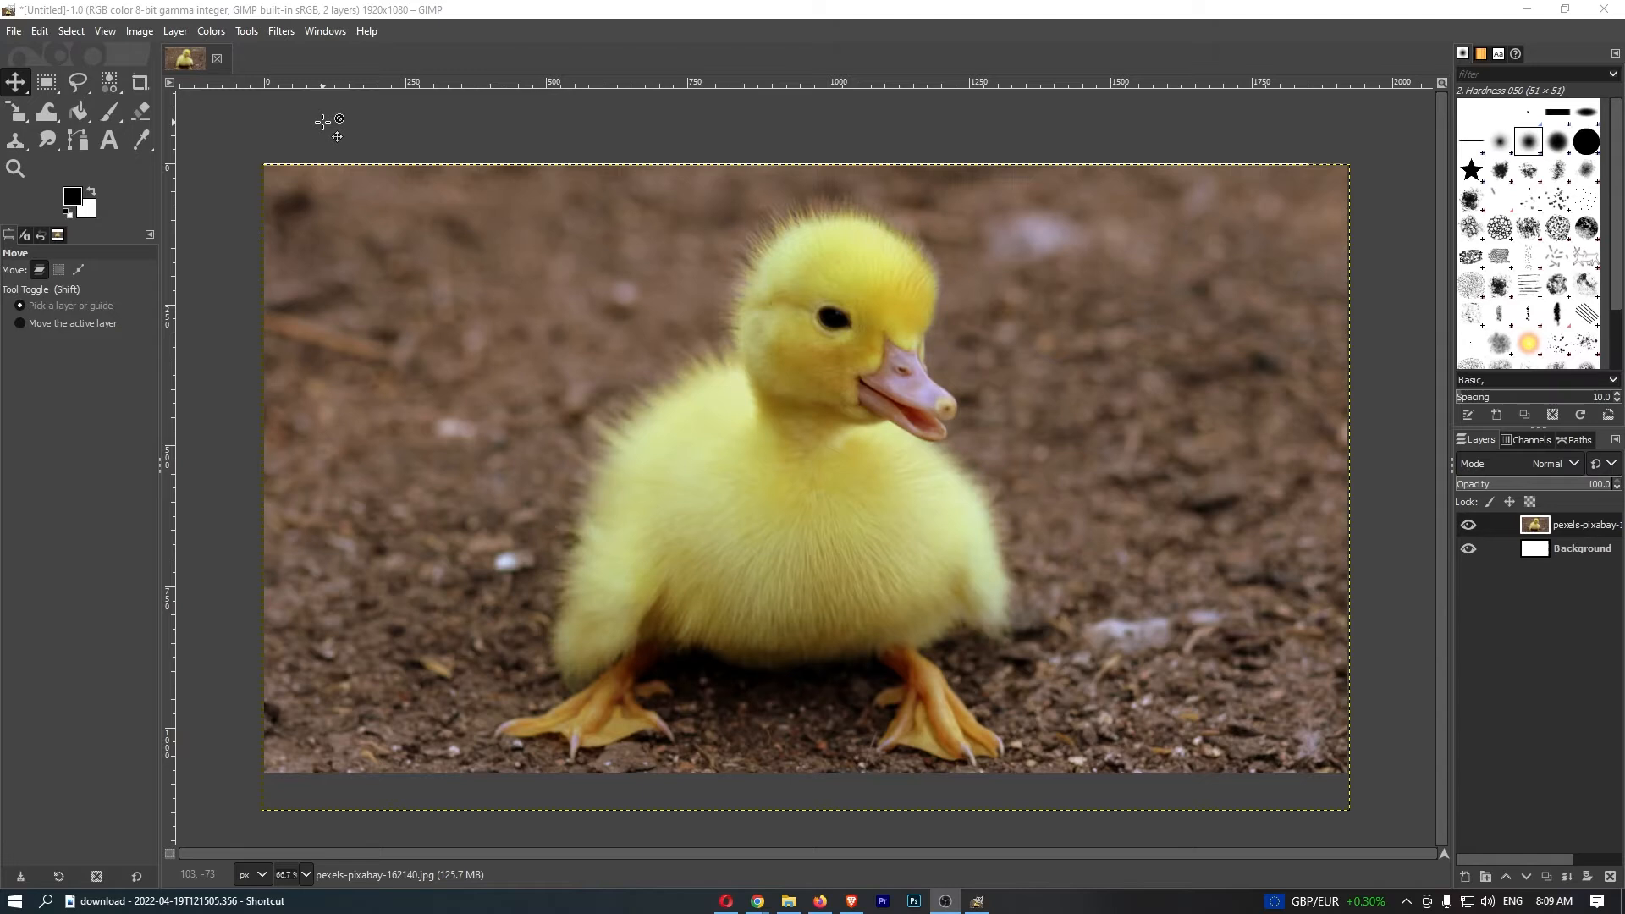
pyautogui.moveTo(1026, 254)
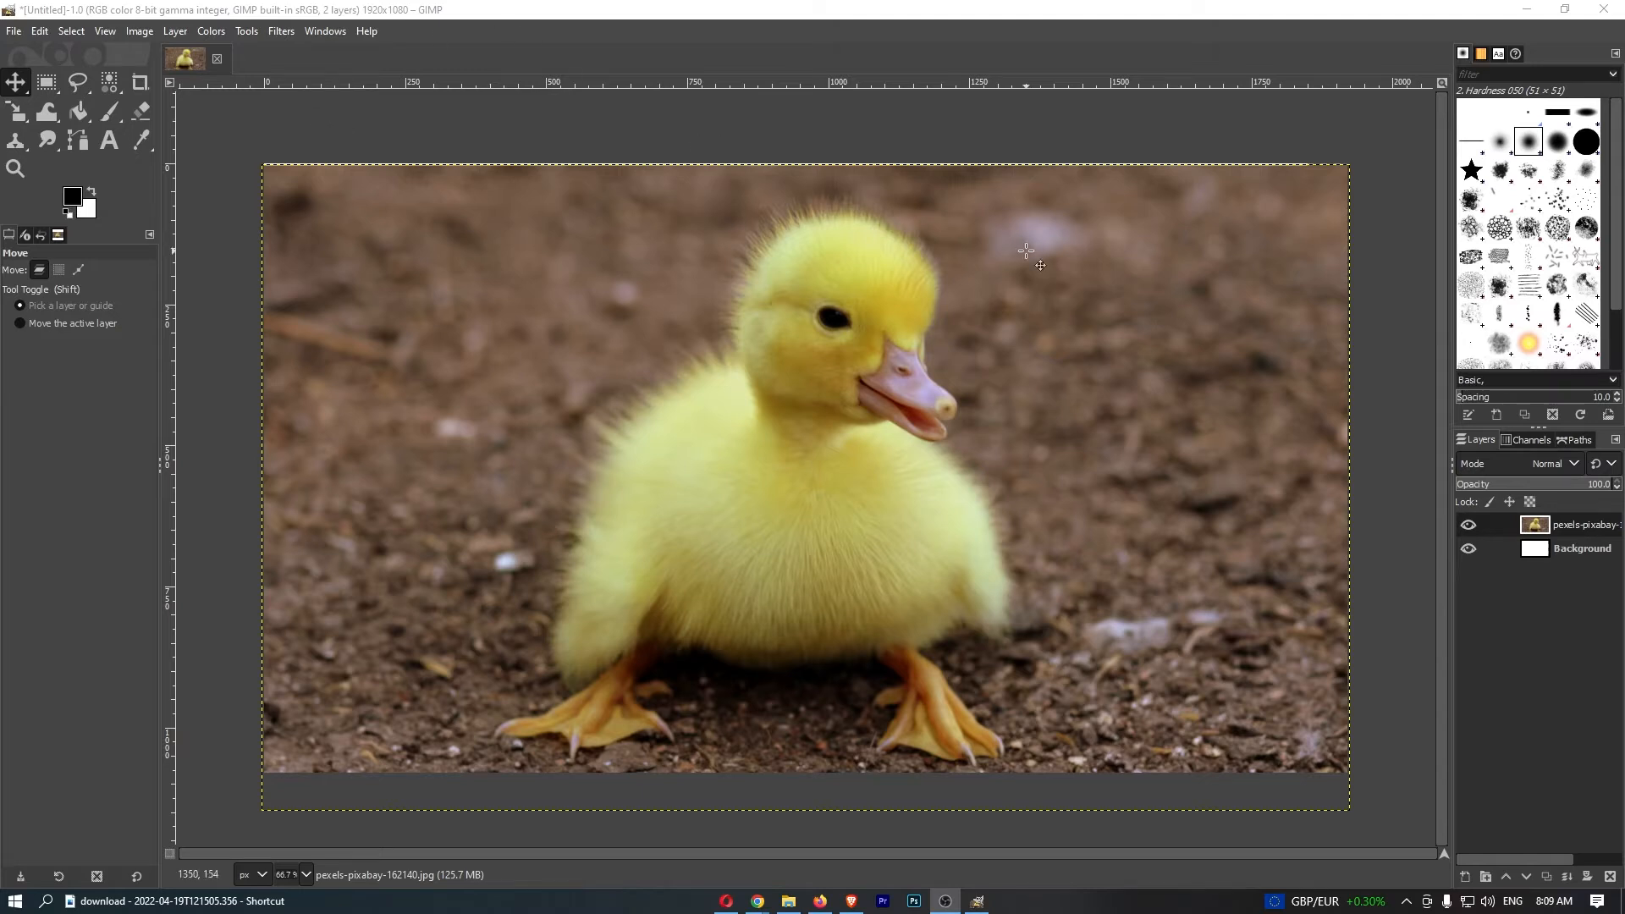
pyautogui.moveTo(959, 312)
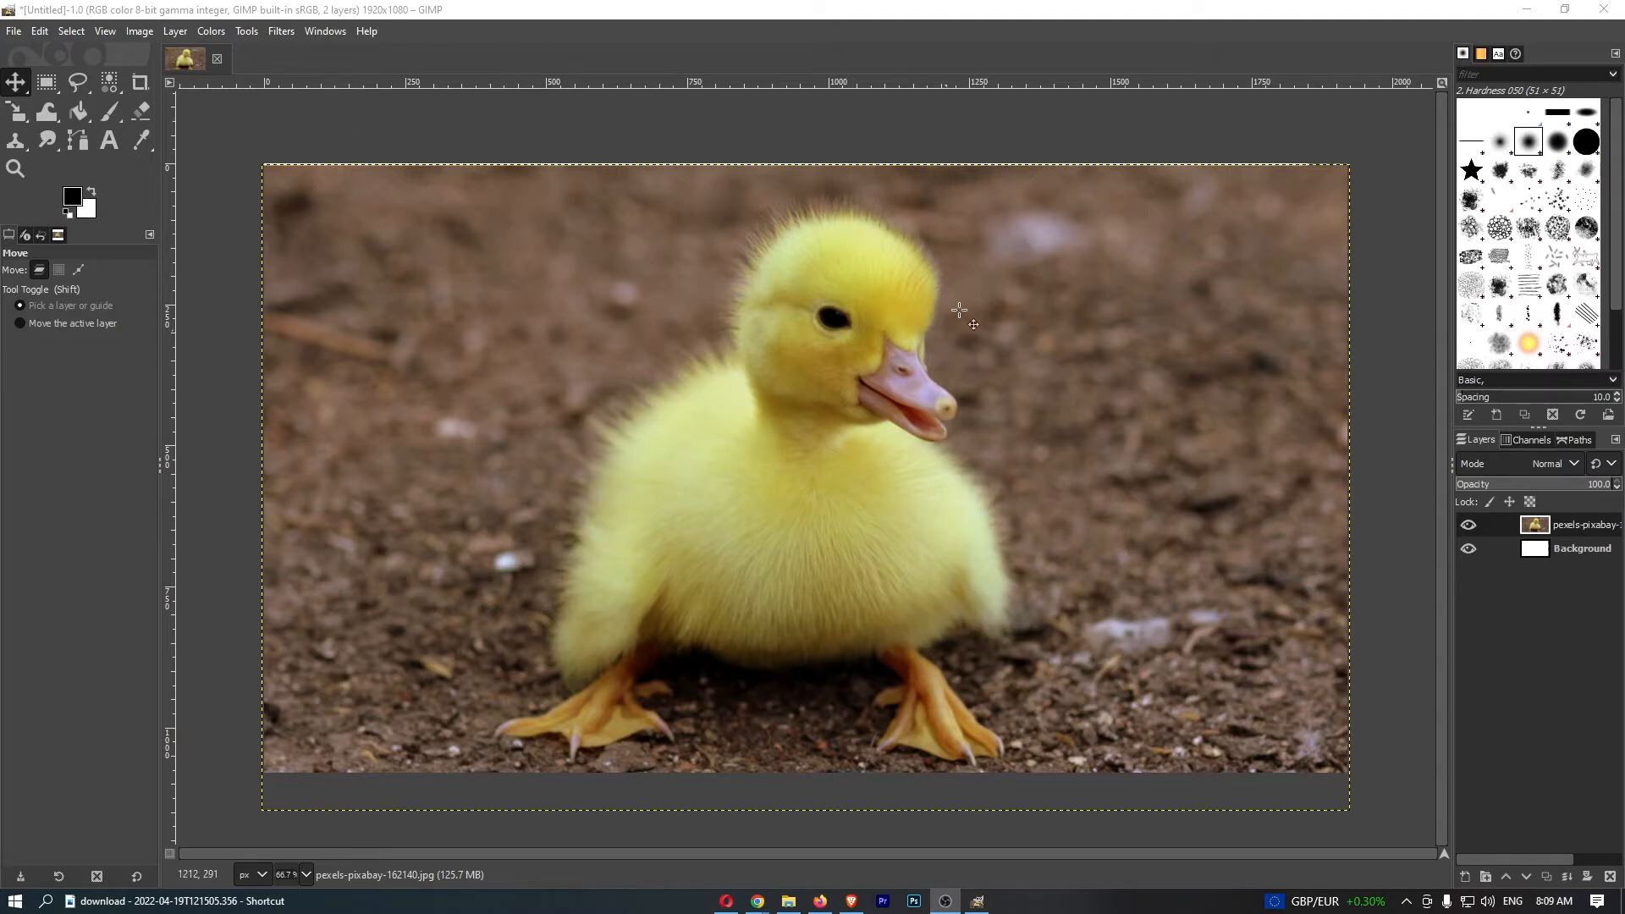
pyautogui.moveTo(785, 317)
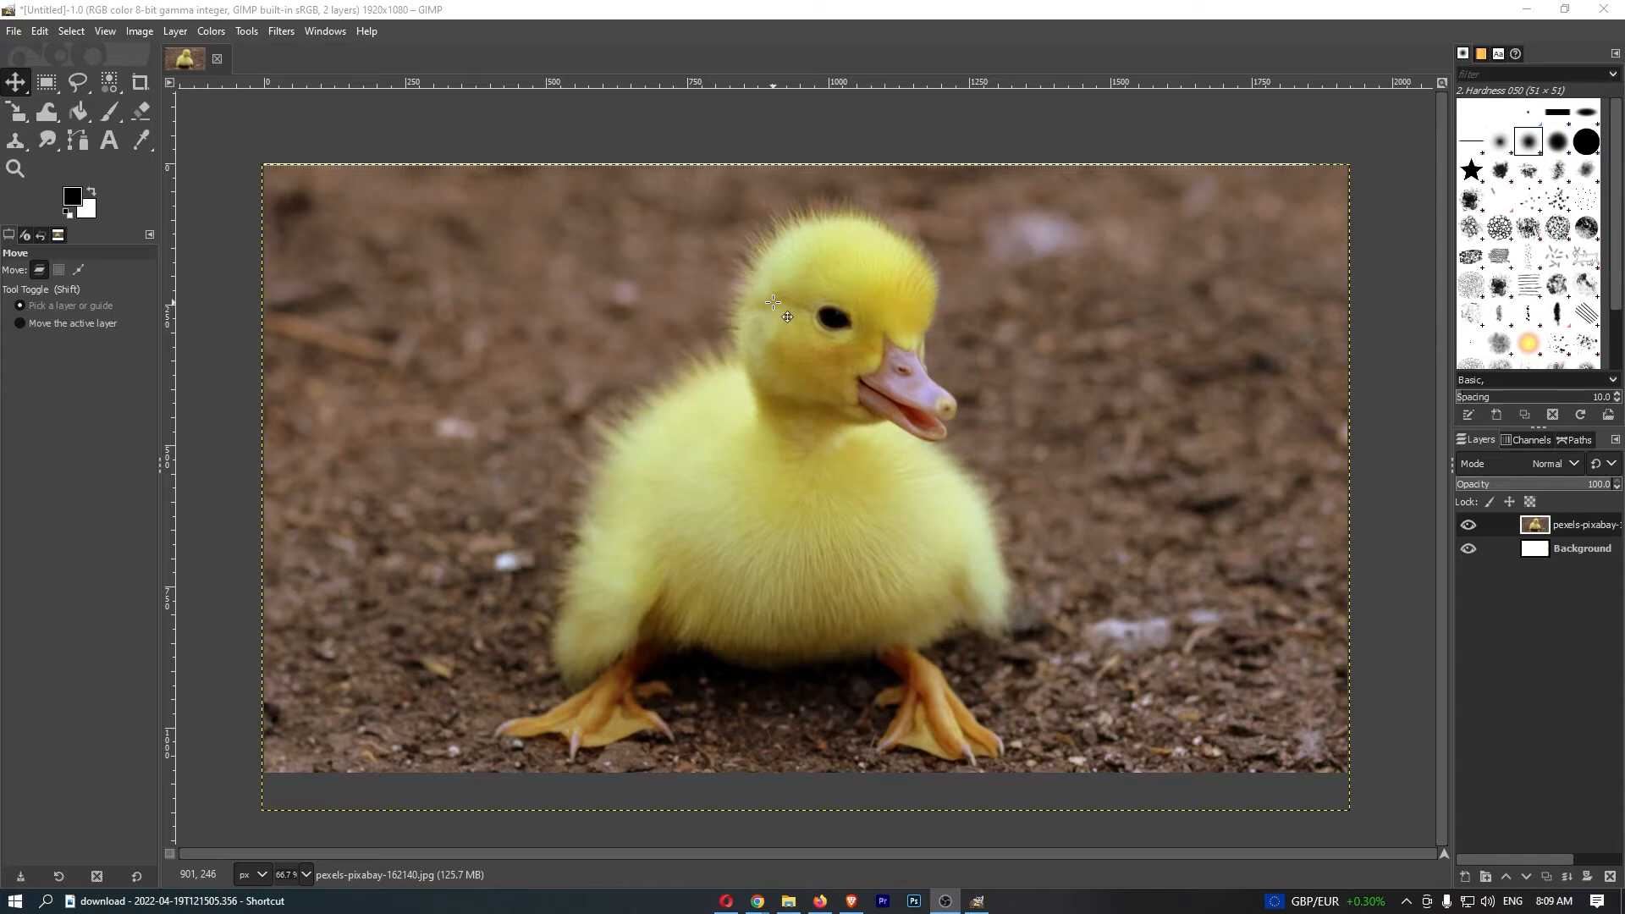
pyautogui.moveTo(748, 219)
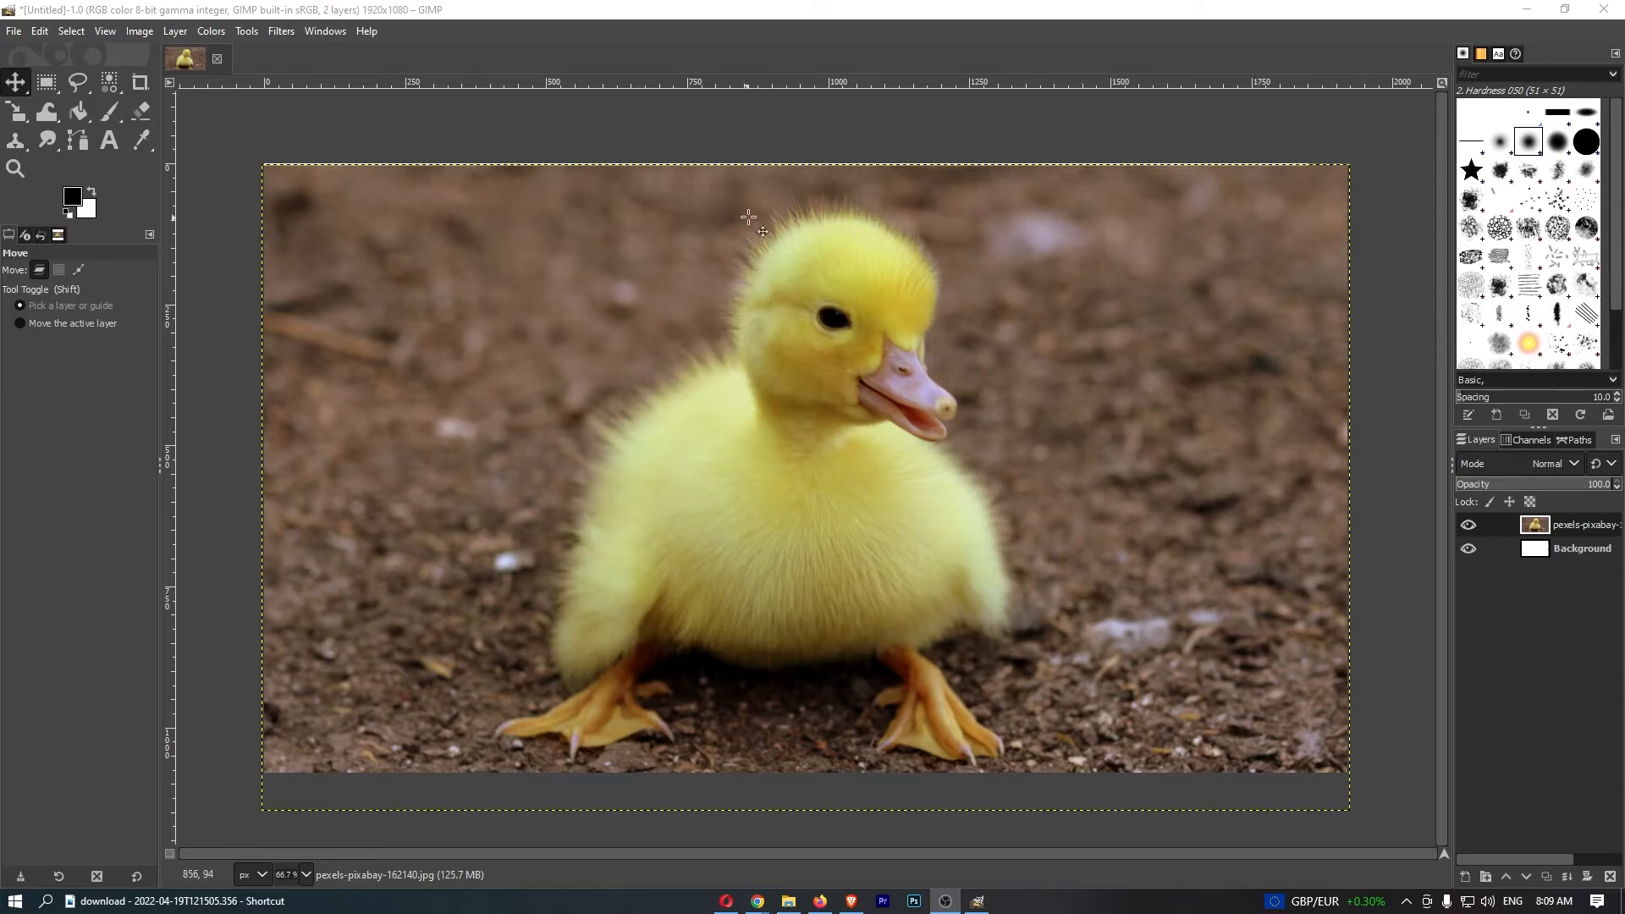
pyautogui.moveTo(414, 197)
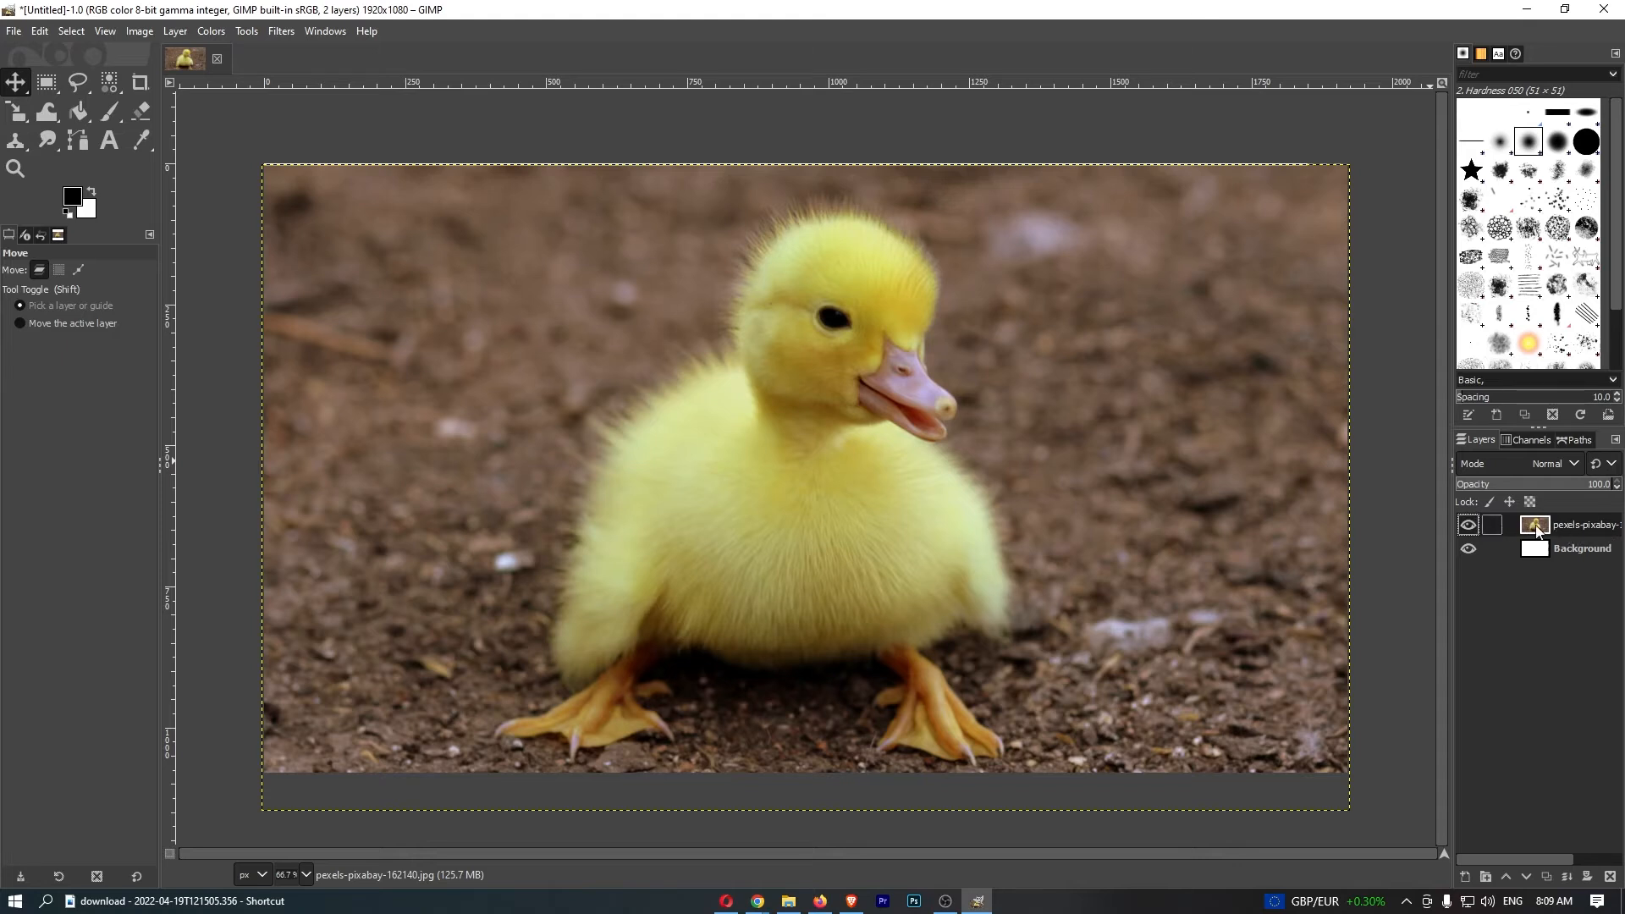
pyautogui.moveTo(1588, 537)
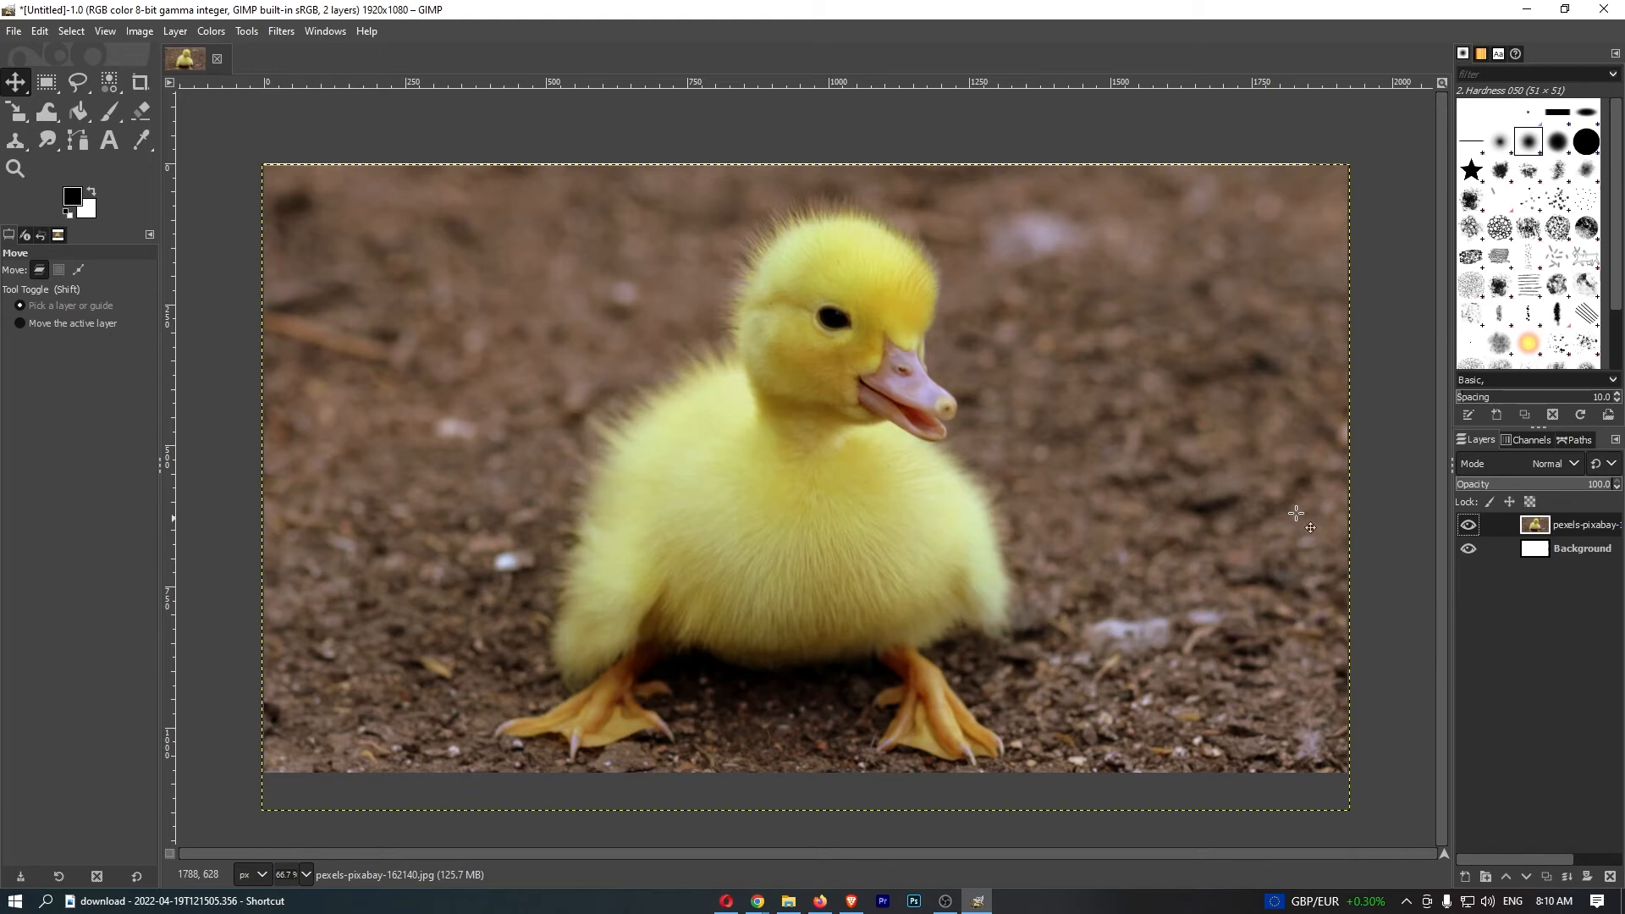
pyautogui.moveTo(15, 30)
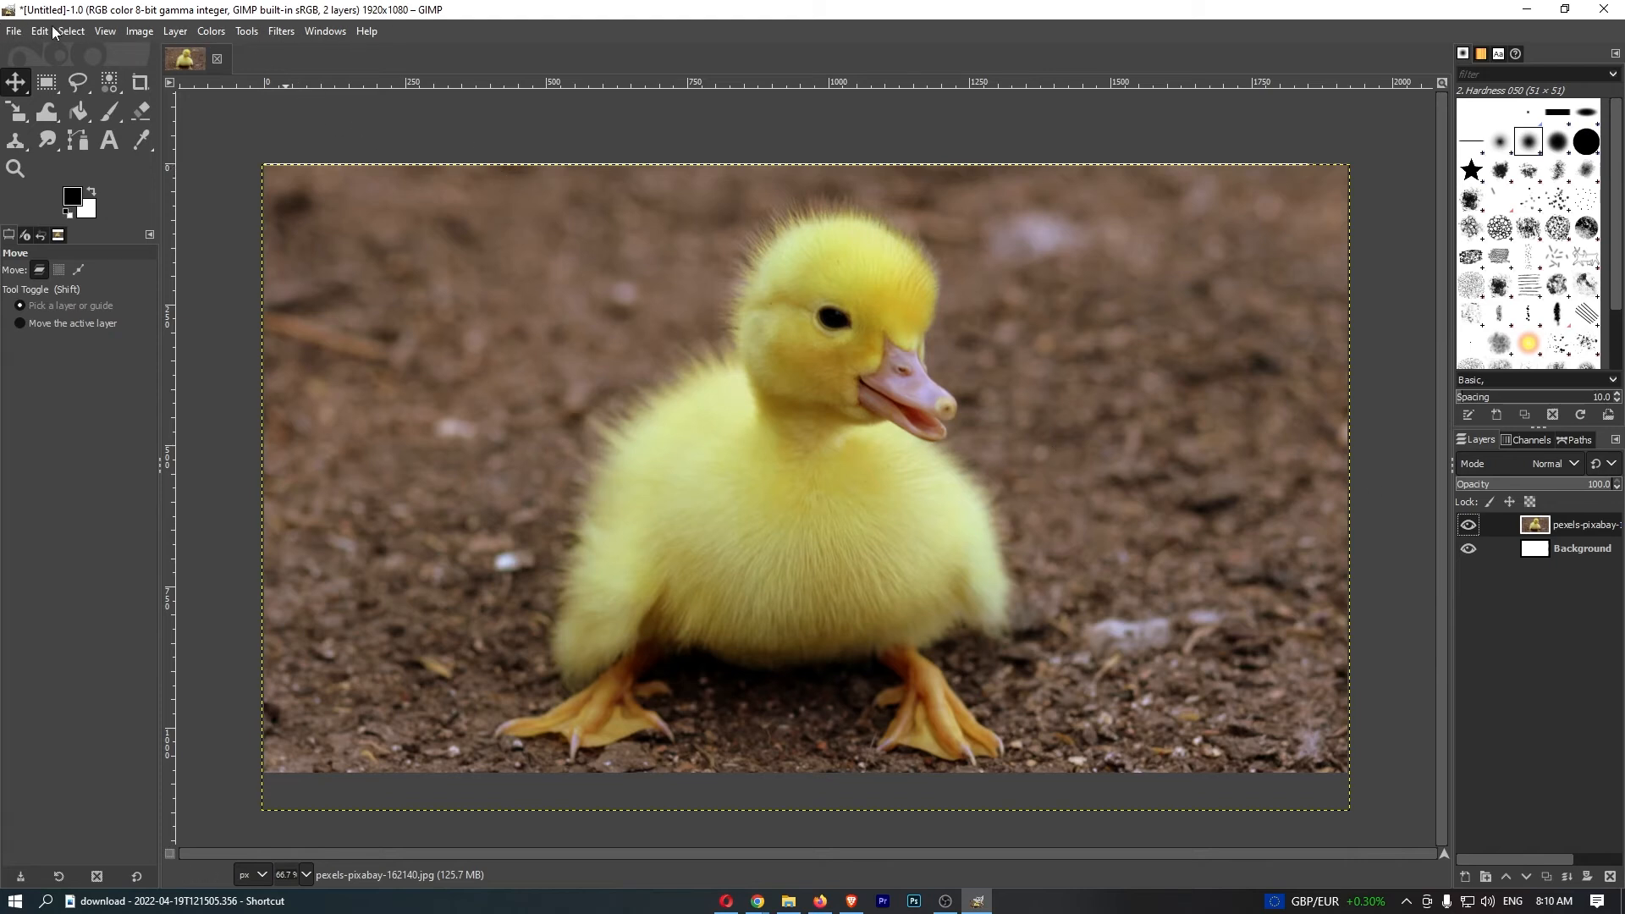
pyautogui.moveTo(175, 31)
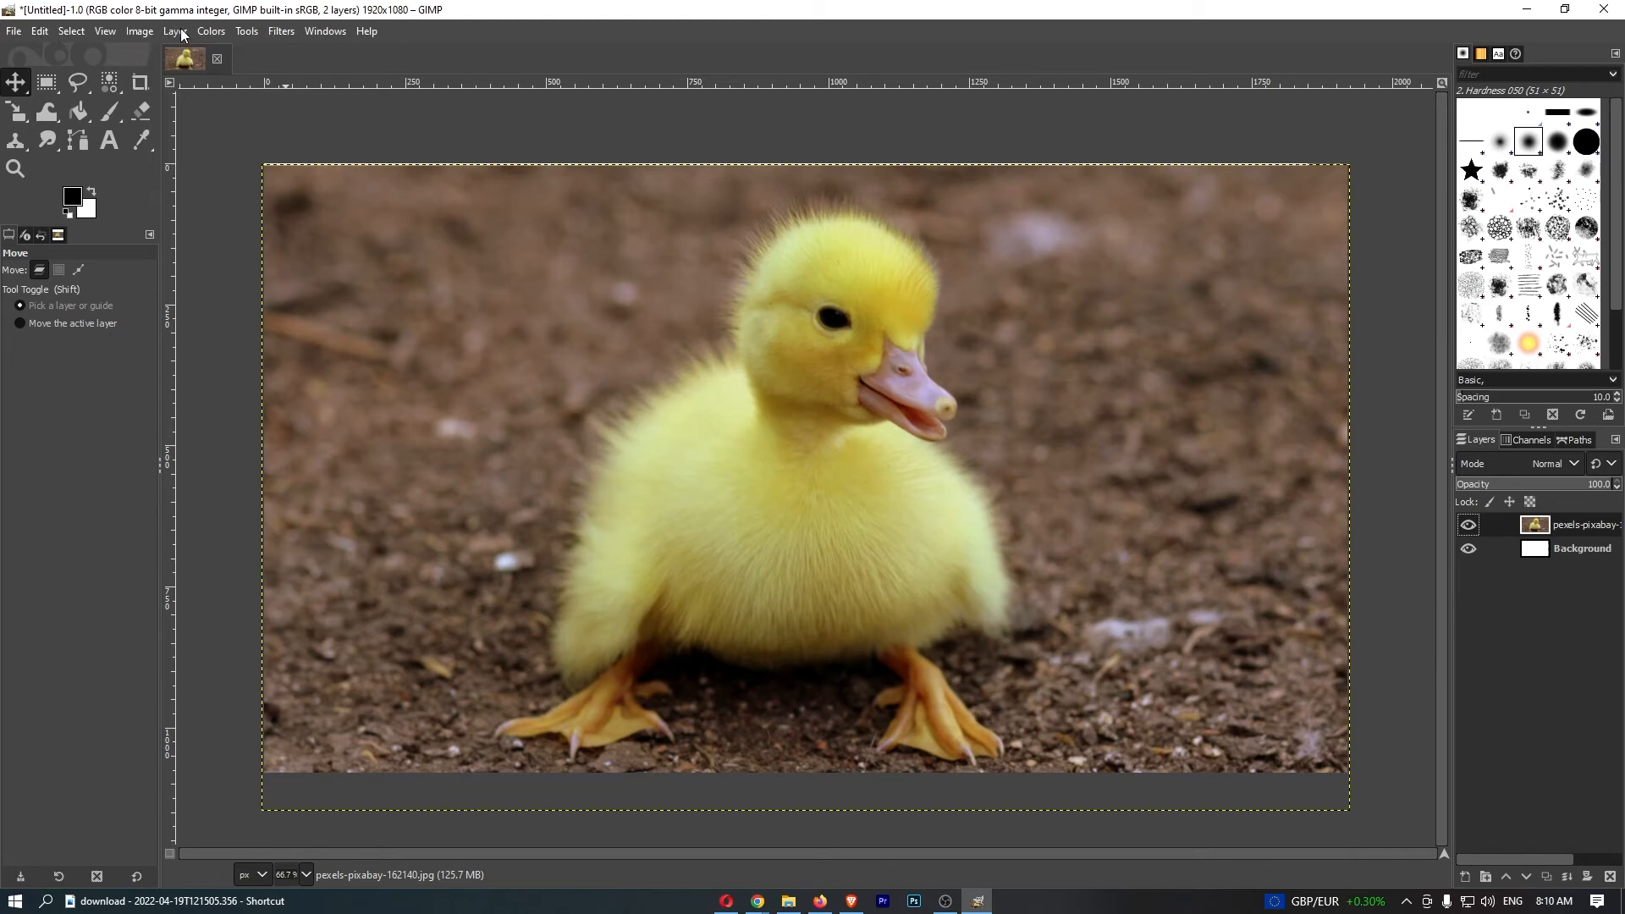
# Bring up the Layer commands over the duckling photo, ready for a transform
pyautogui.click(174, 31)
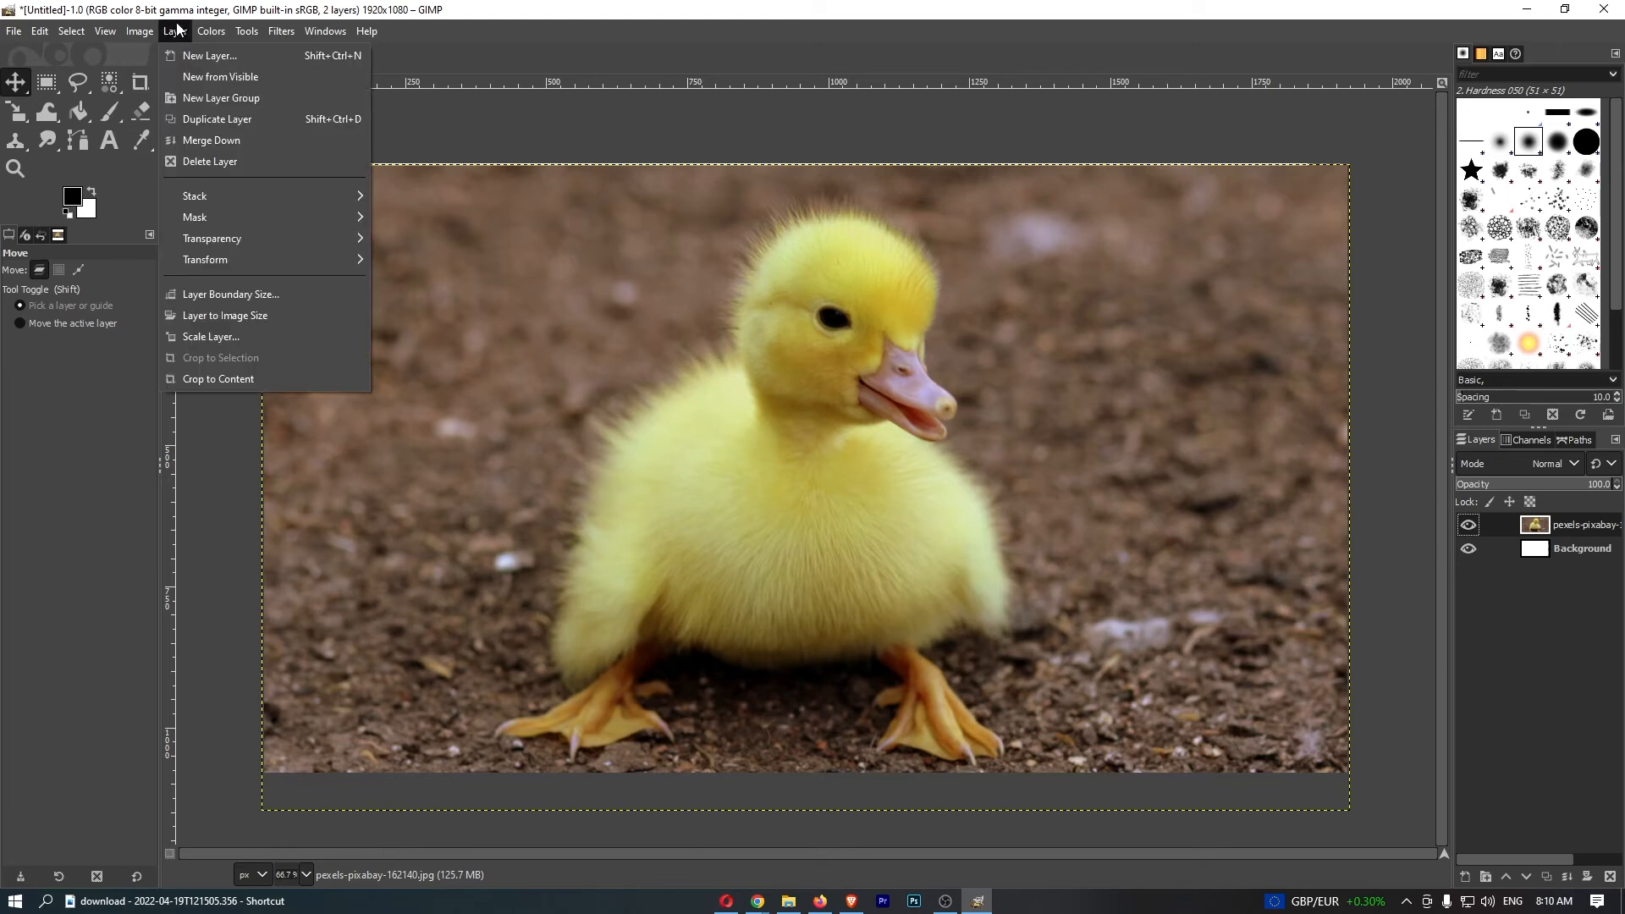
pyautogui.moveTo(213, 374)
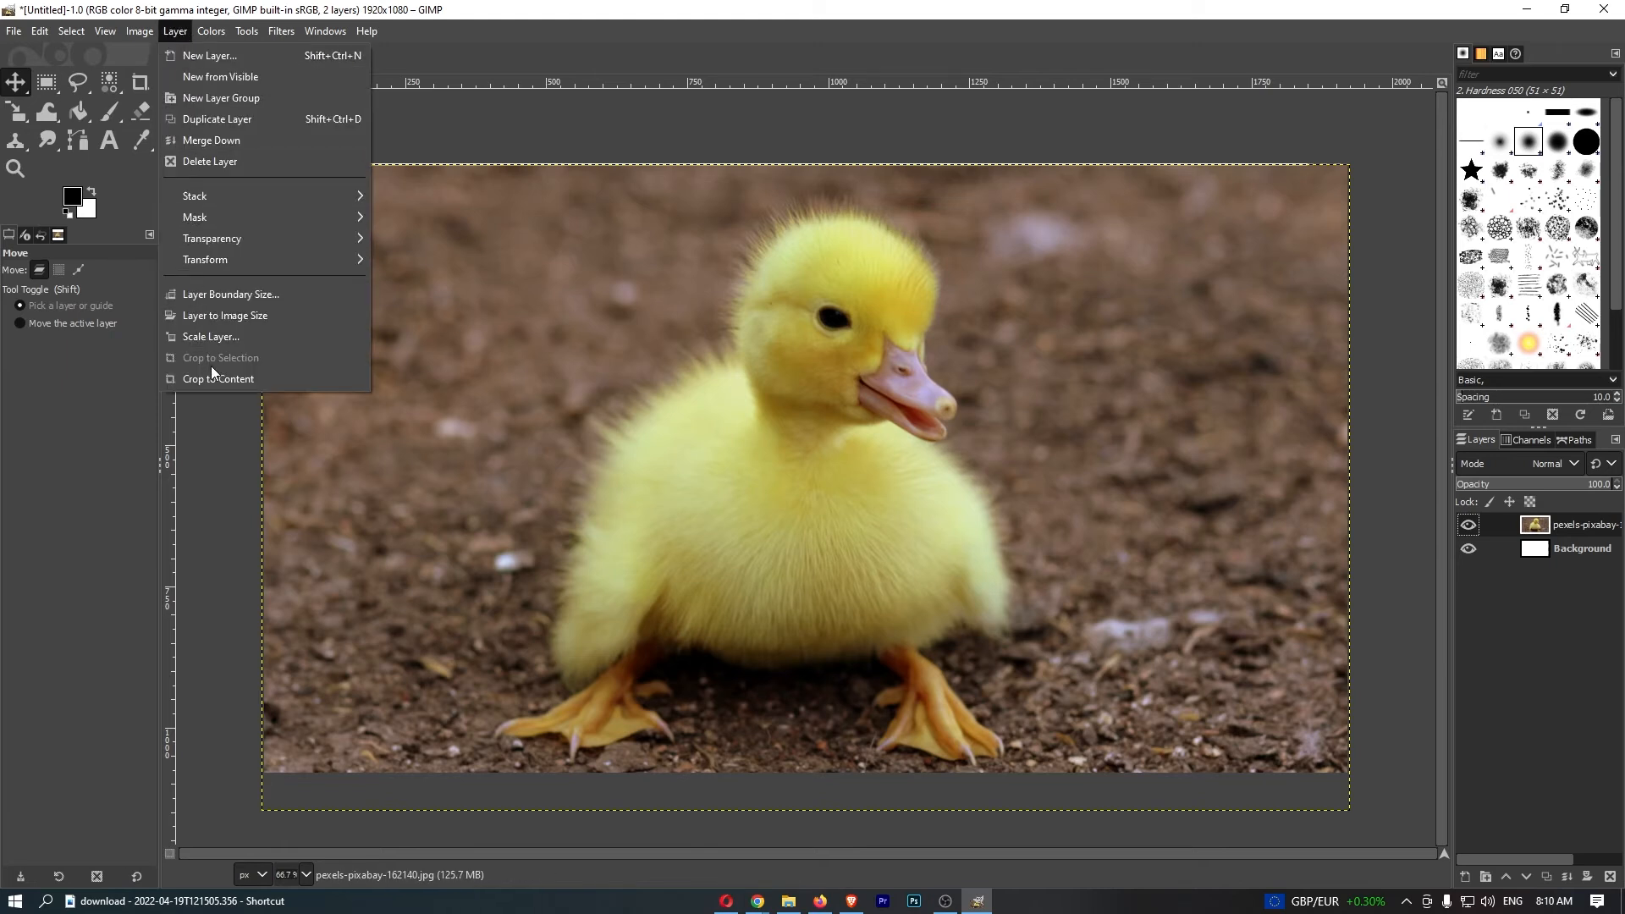
pyautogui.moveTo(174, 30)
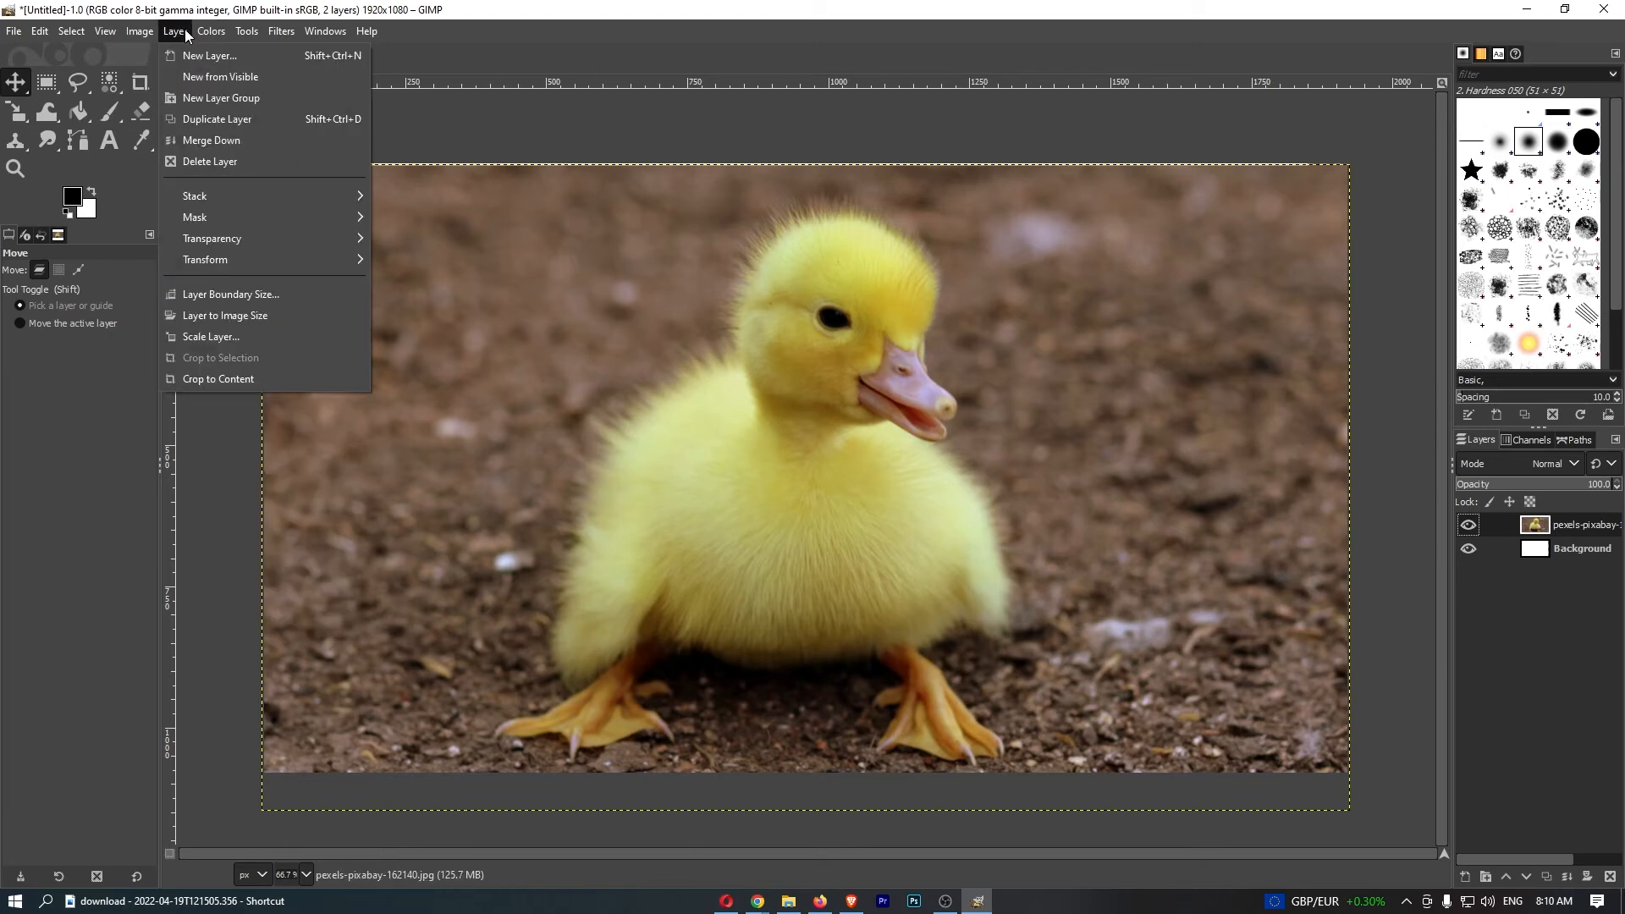
pyautogui.moveTo(206, 54)
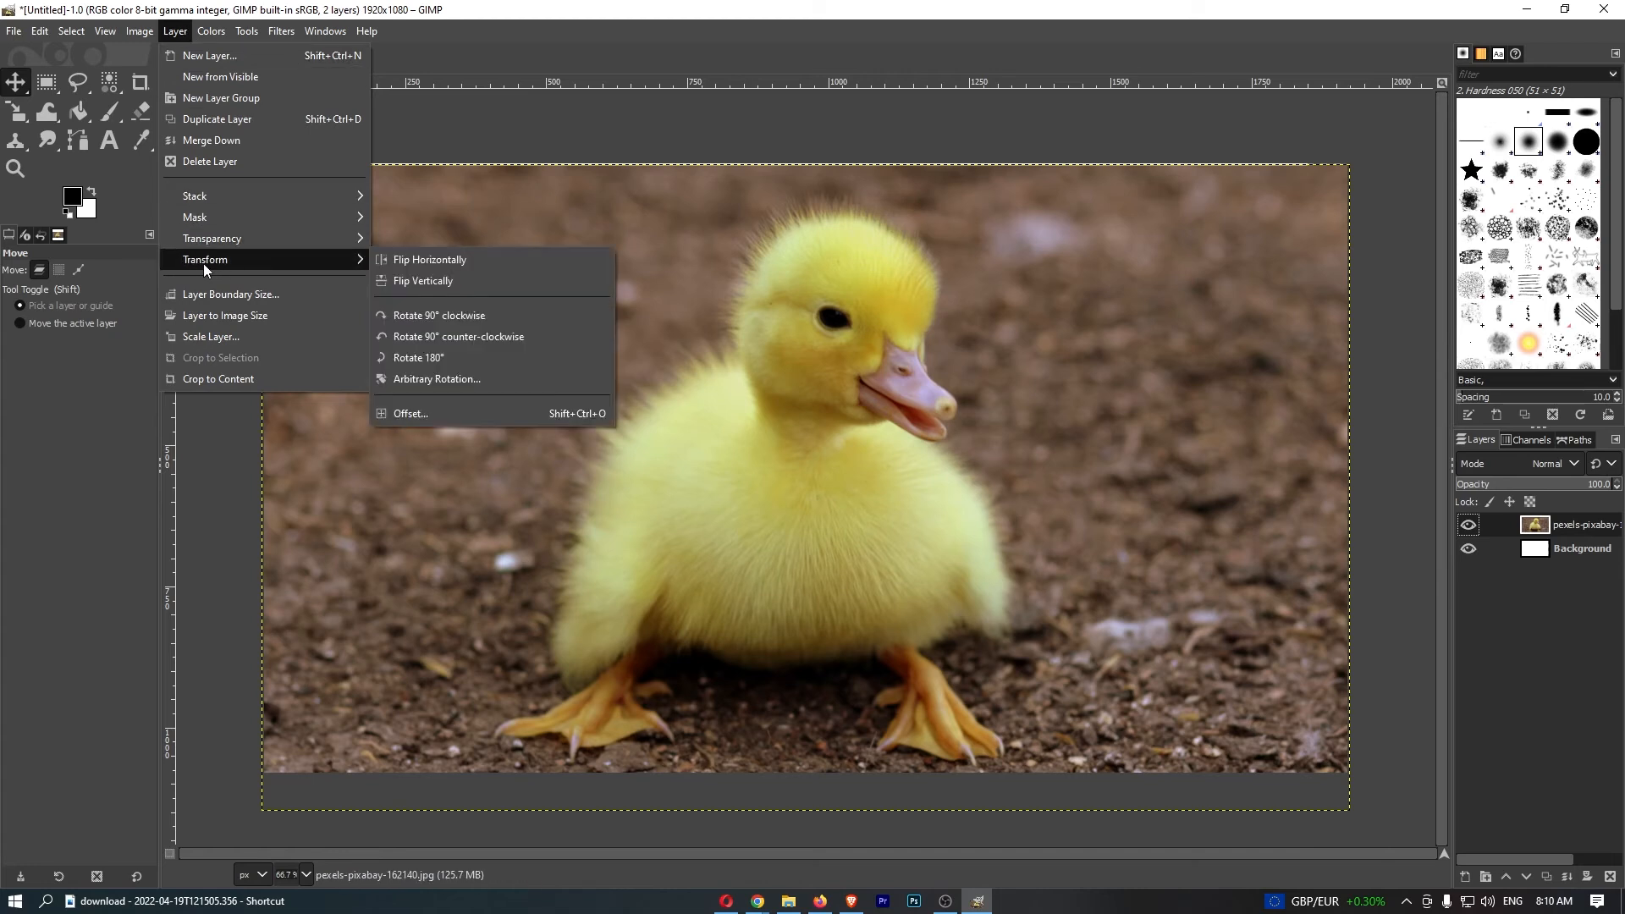
pyautogui.moveTo(422, 281)
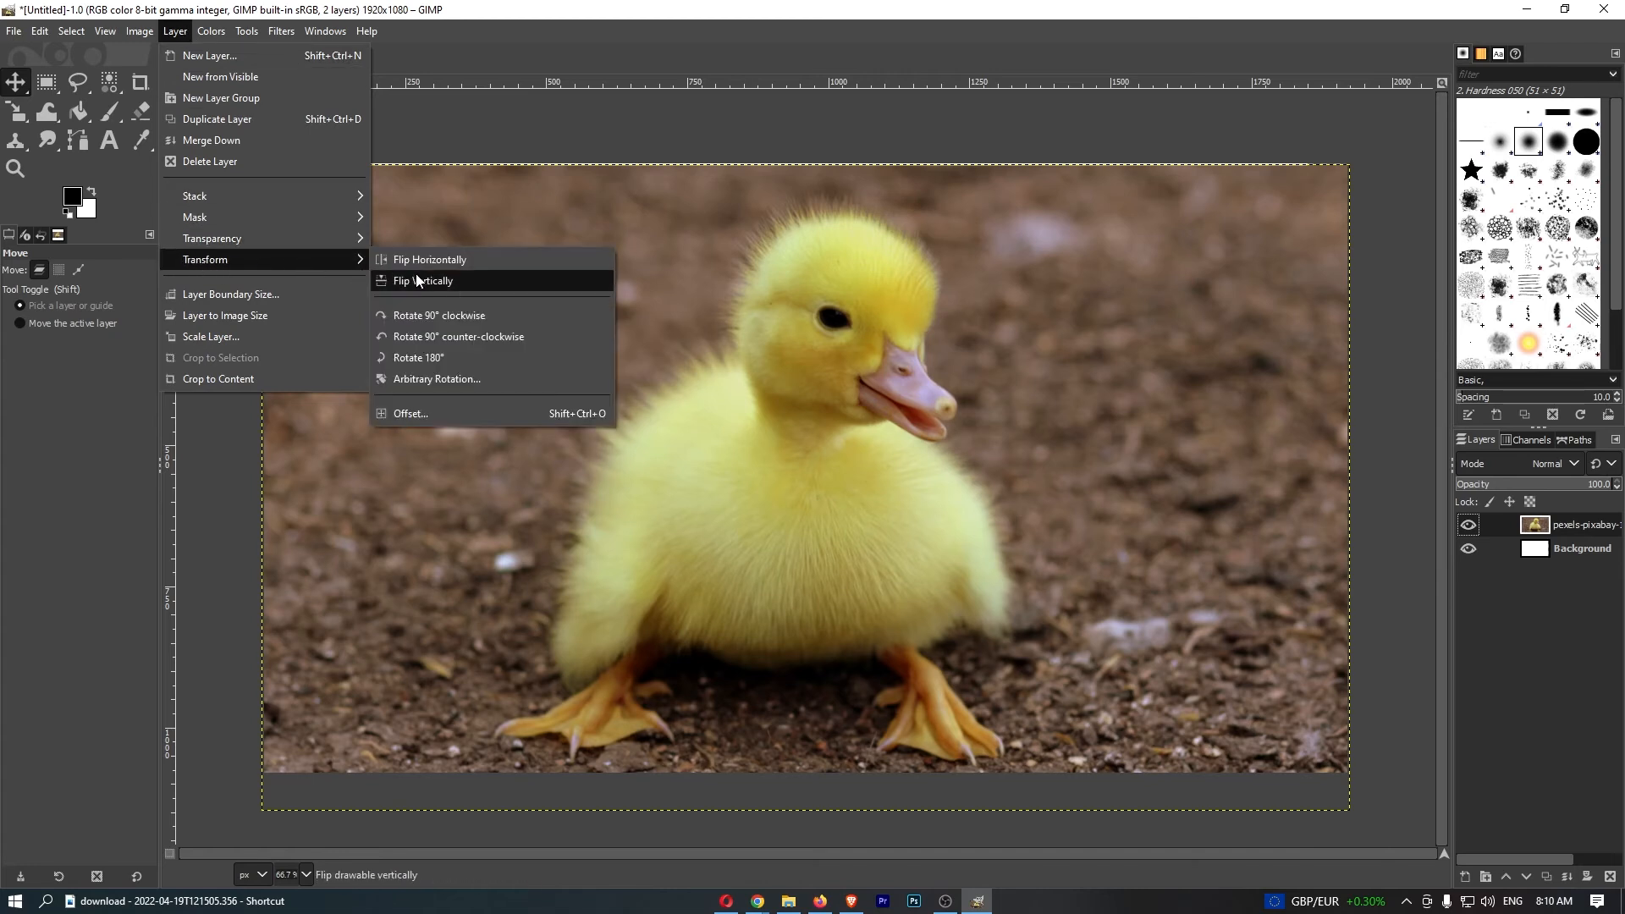
pyautogui.moveTo(428, 260)
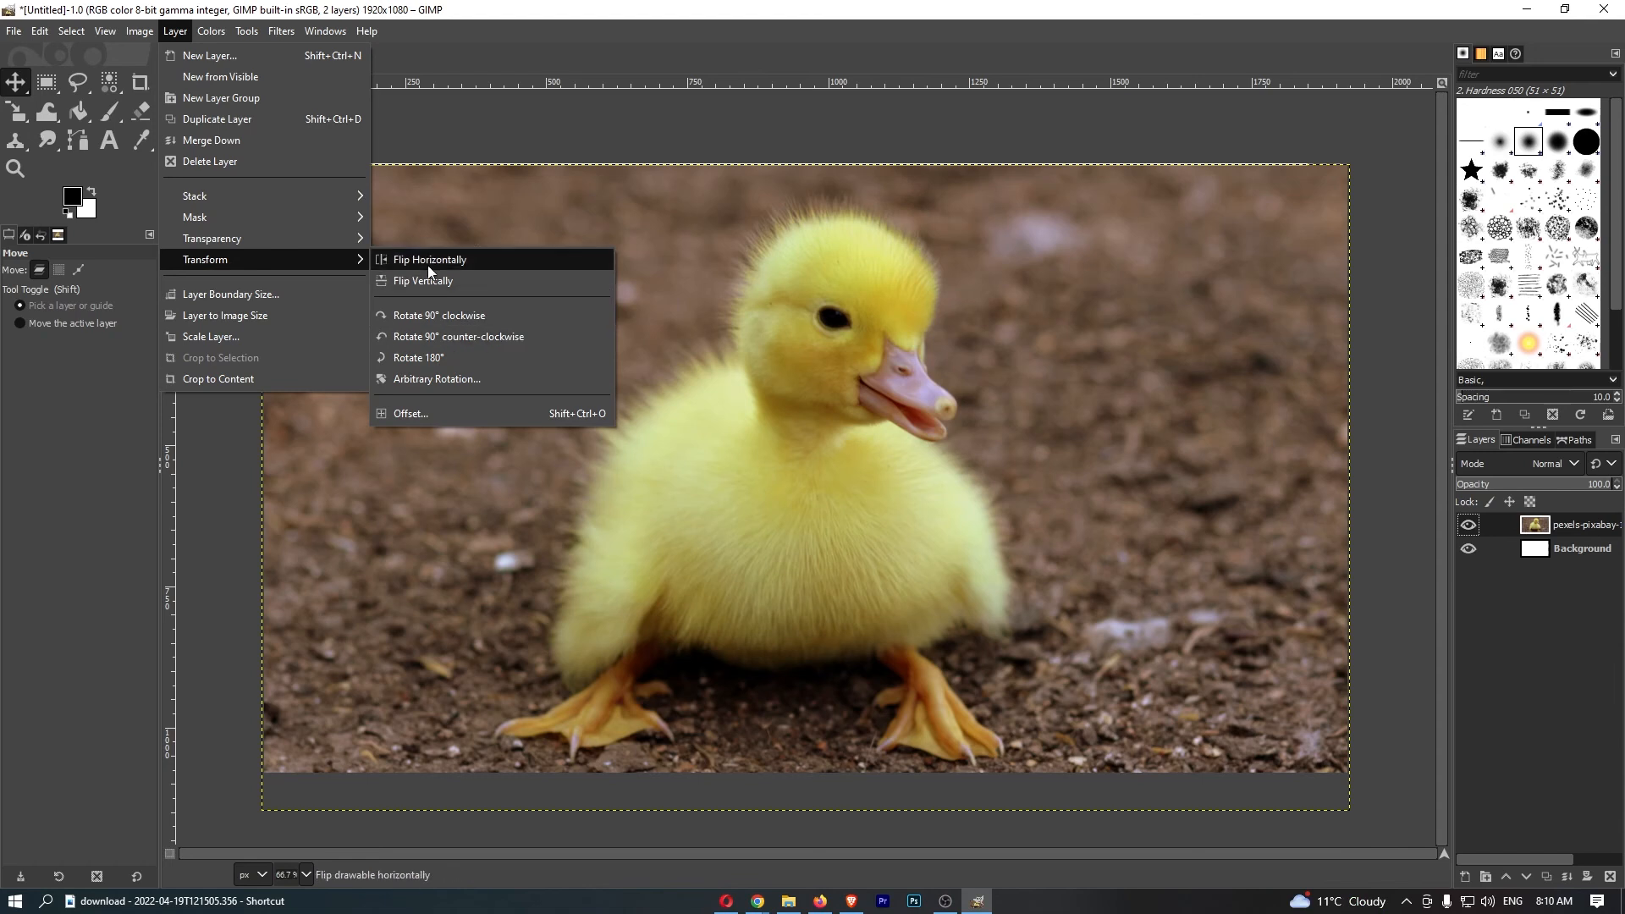
pyautogui.moveTo(428, 259)
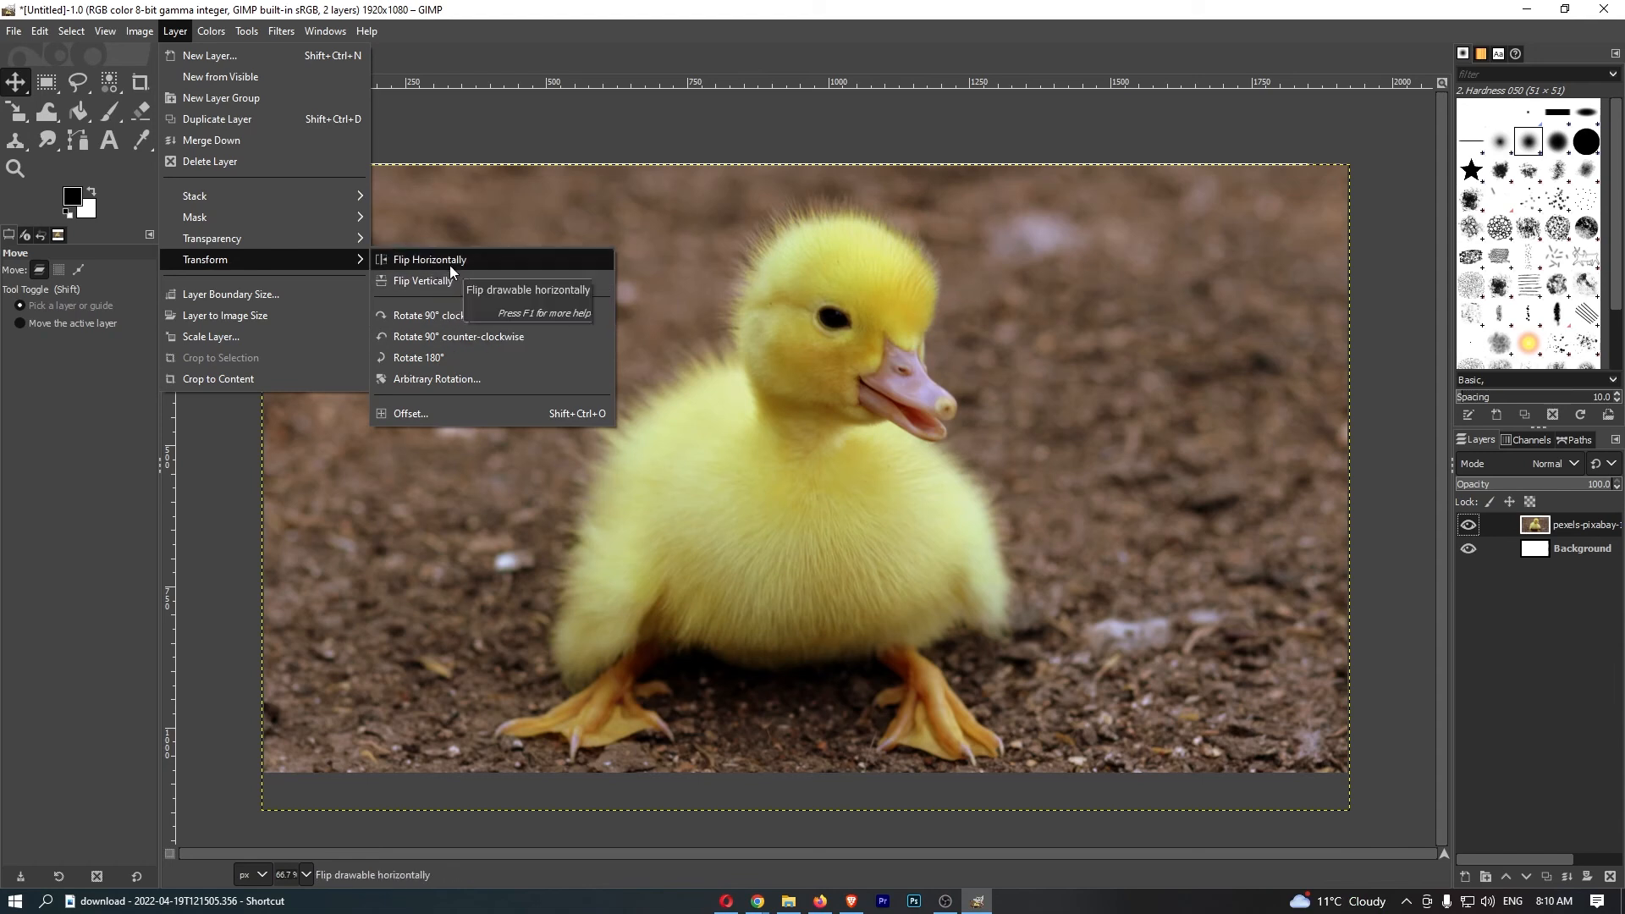
pyautogui.moveTo(424, 281)
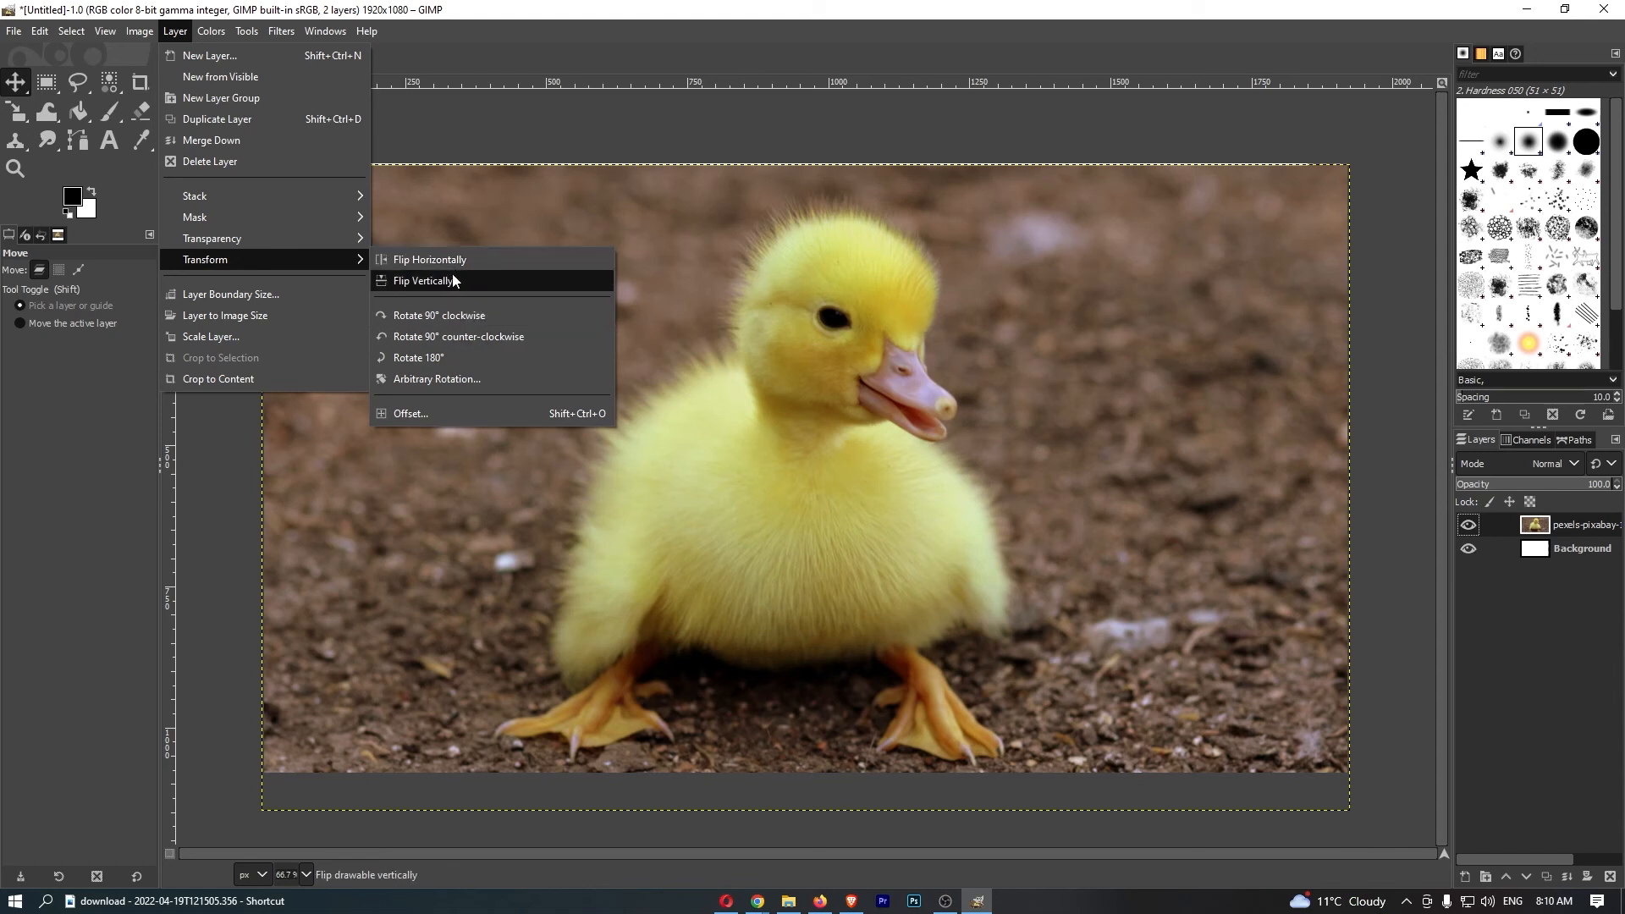
# Flip the duckling layer horizontally via Layer > Transform so it faces left
pyautogui.click(428, 259)
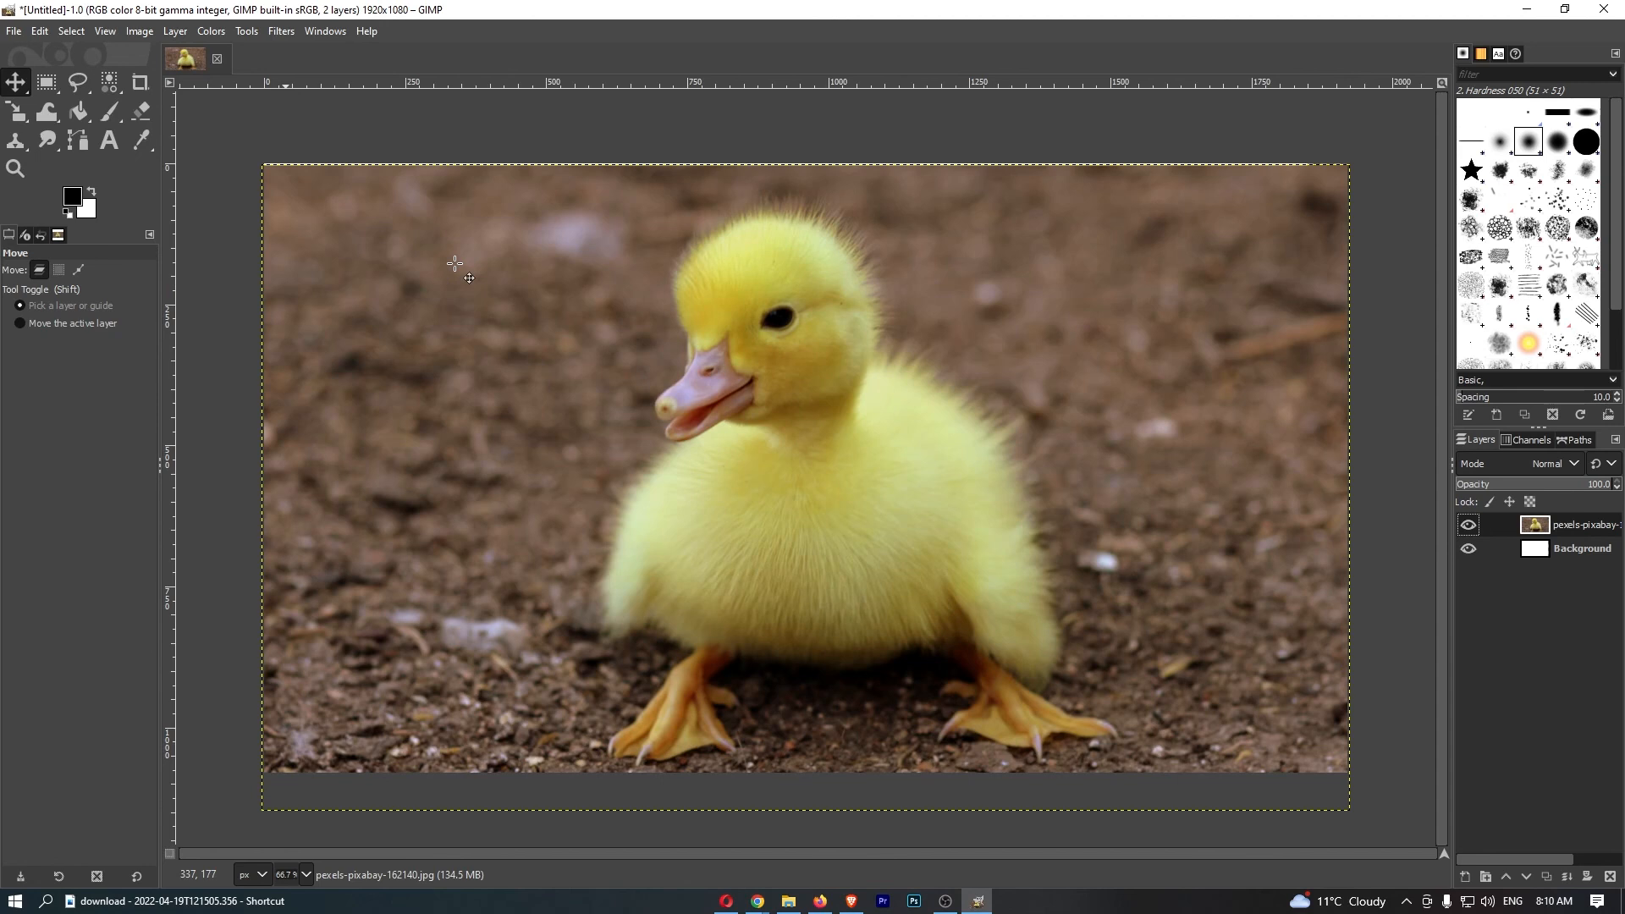